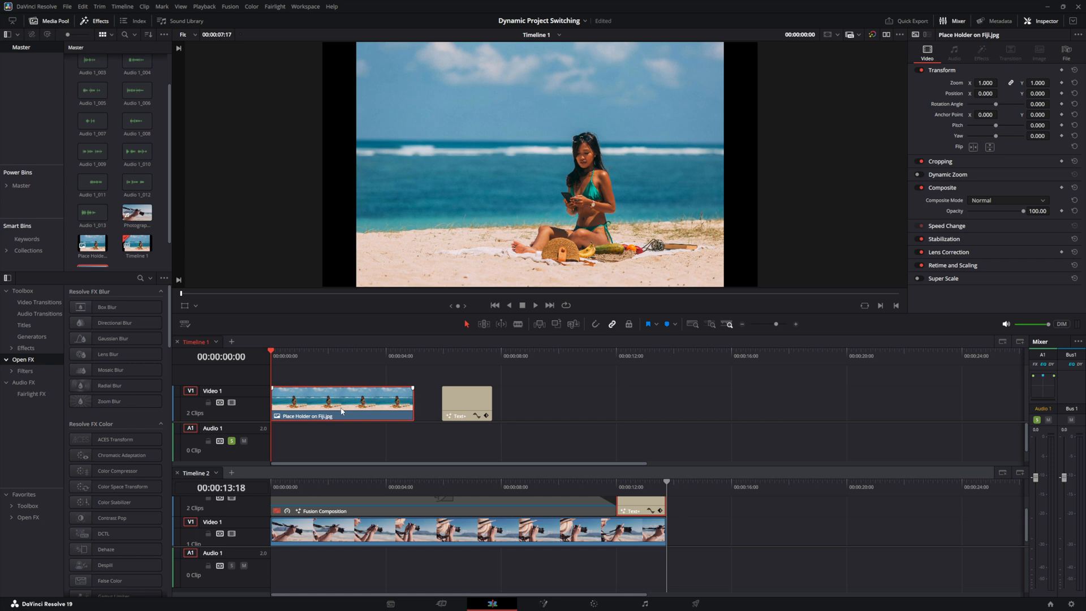
{"action": "mouse_move", "coordinate": [392, 488]}
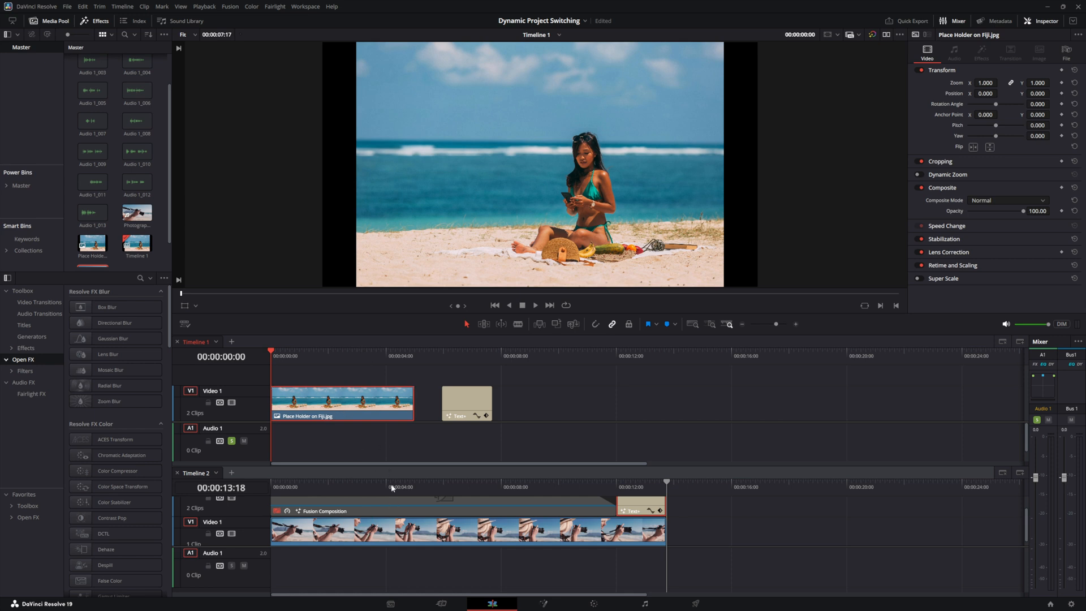
{"action": "mouse_move", "coordinate": [381, 451]}
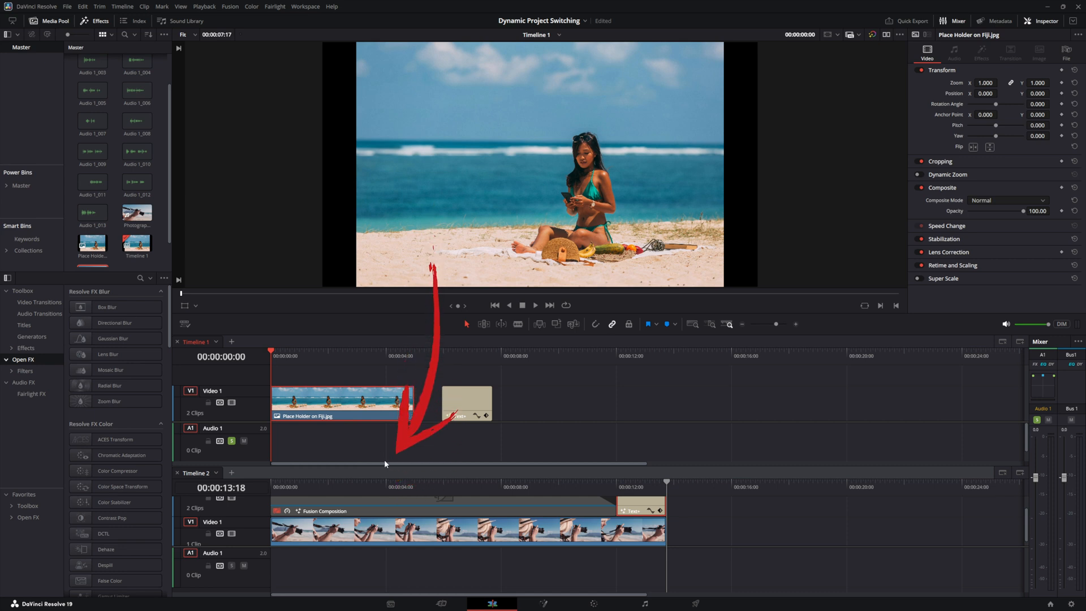
Open the Project Manager and enable Dynamic Project Switching.
{"action": "left_click", "coordinate": [177, 473]}
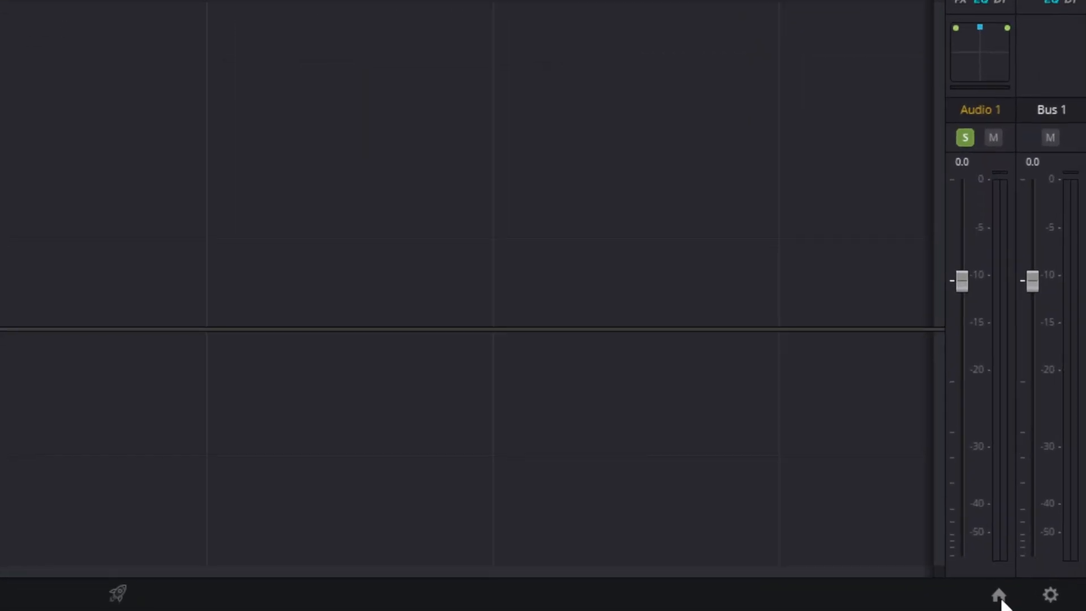
{"action": "left_click", "coordinate": [997, 593]}
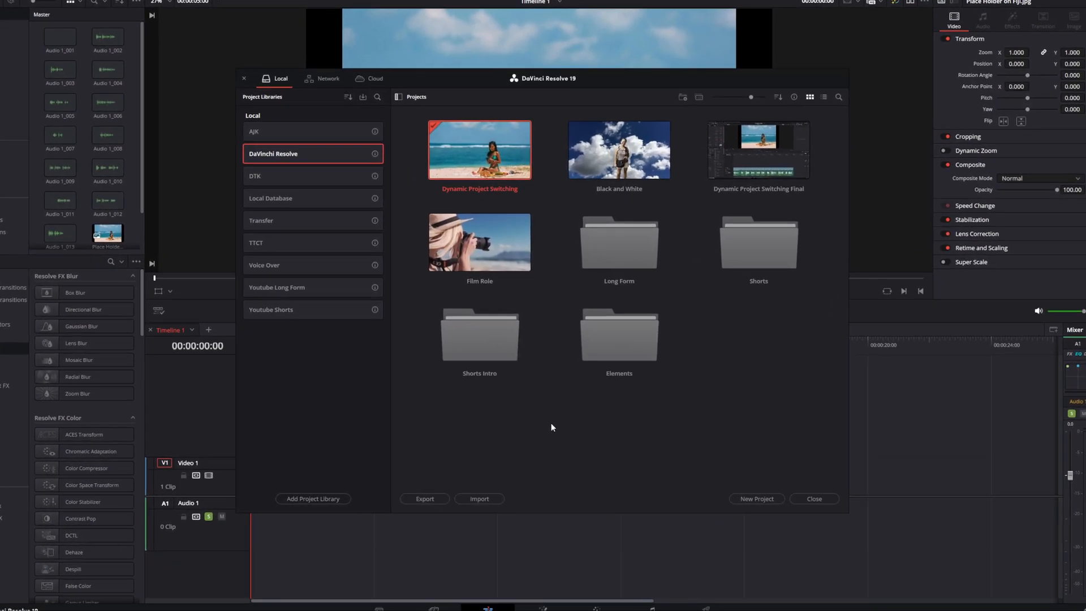
{"action": "right_click", "coordinate": [551, 427]}
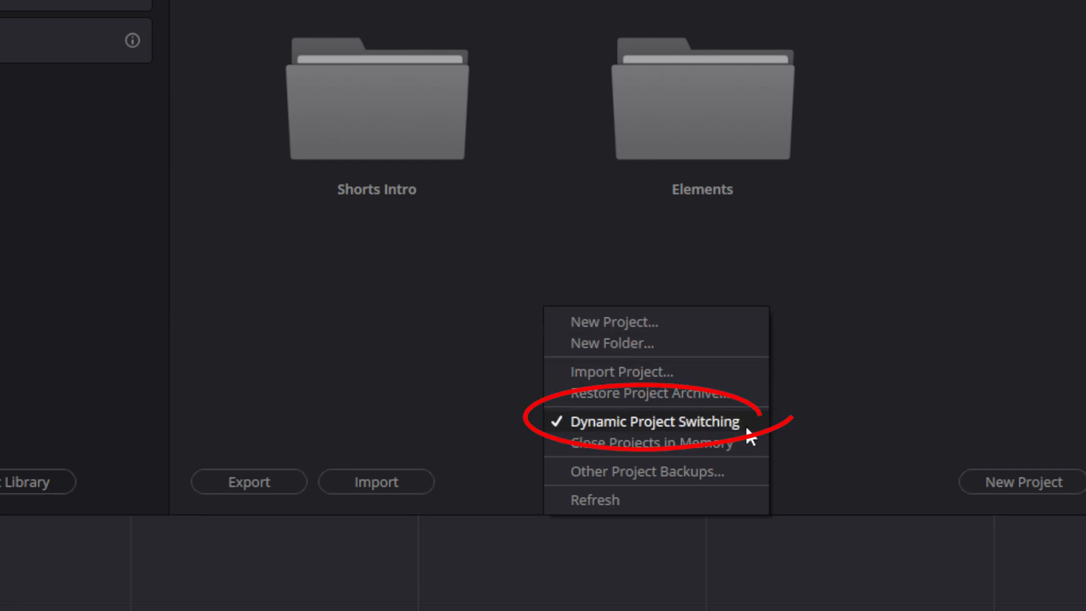
{"action": "mouse_move", "coordinate": [631, 427]}
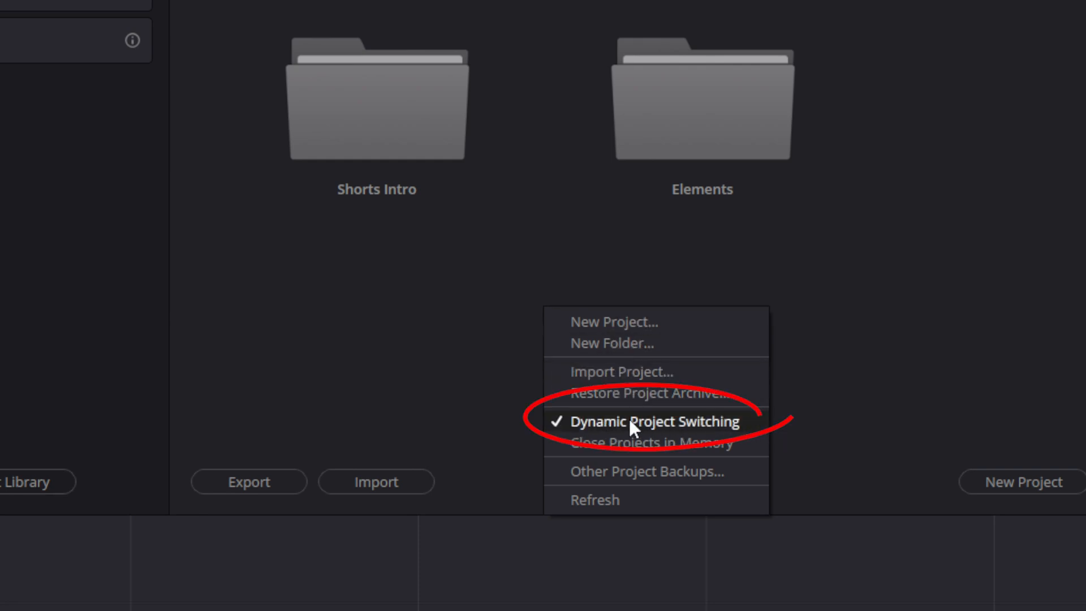
{"action": "left_click", "coordinate": [656, 420]}
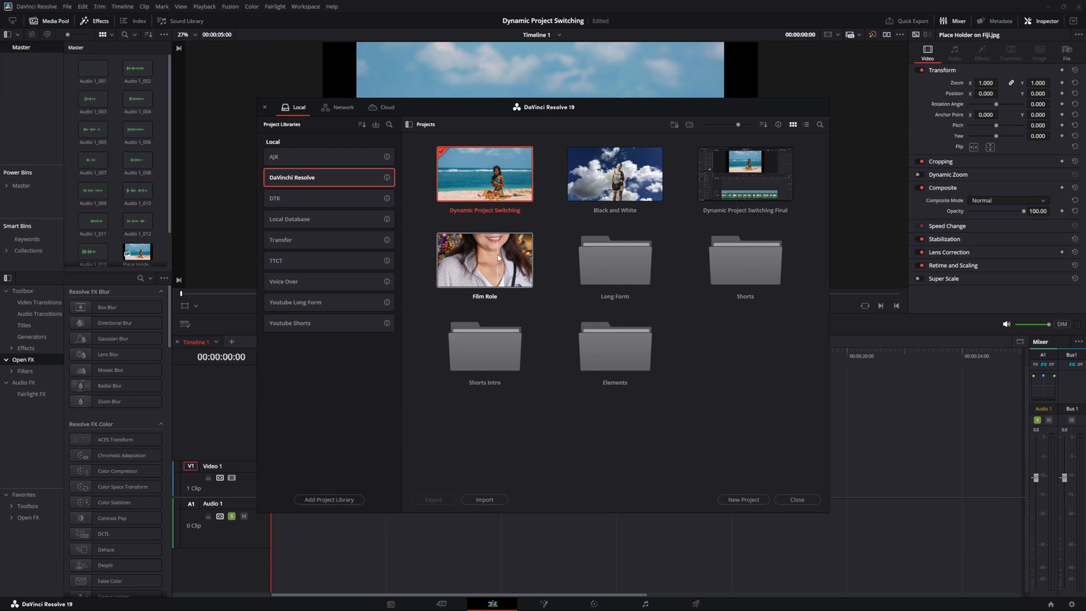
Open Film Role, then switch back to the Dynamic Project Switching project from the title-bar list.
{"action": "double_click", "coordinate": [484, 260]}
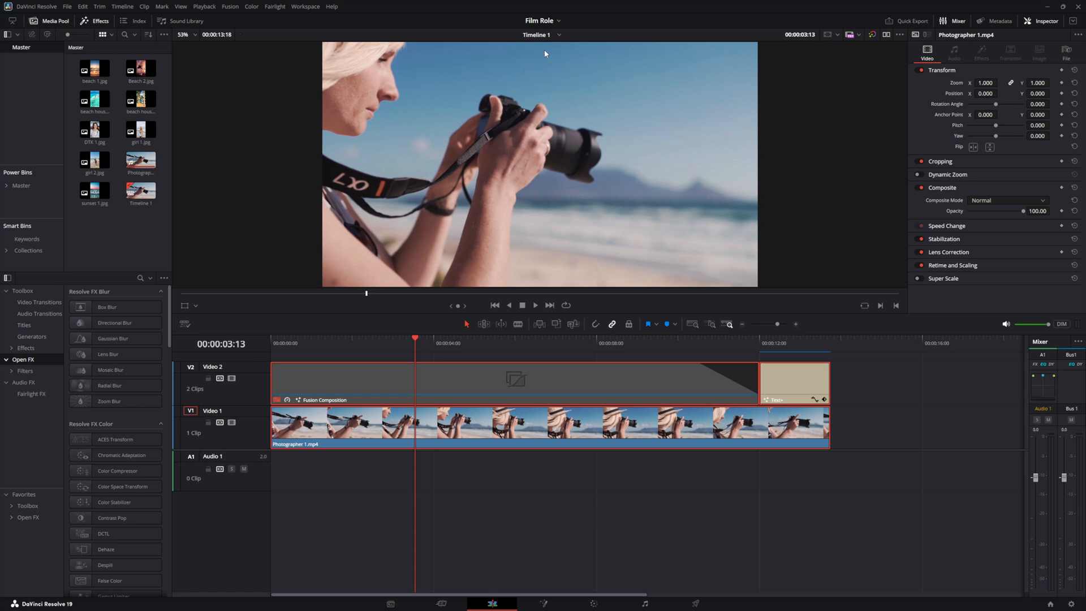
{"action": "left_click", "coordinate": [543, 21]}
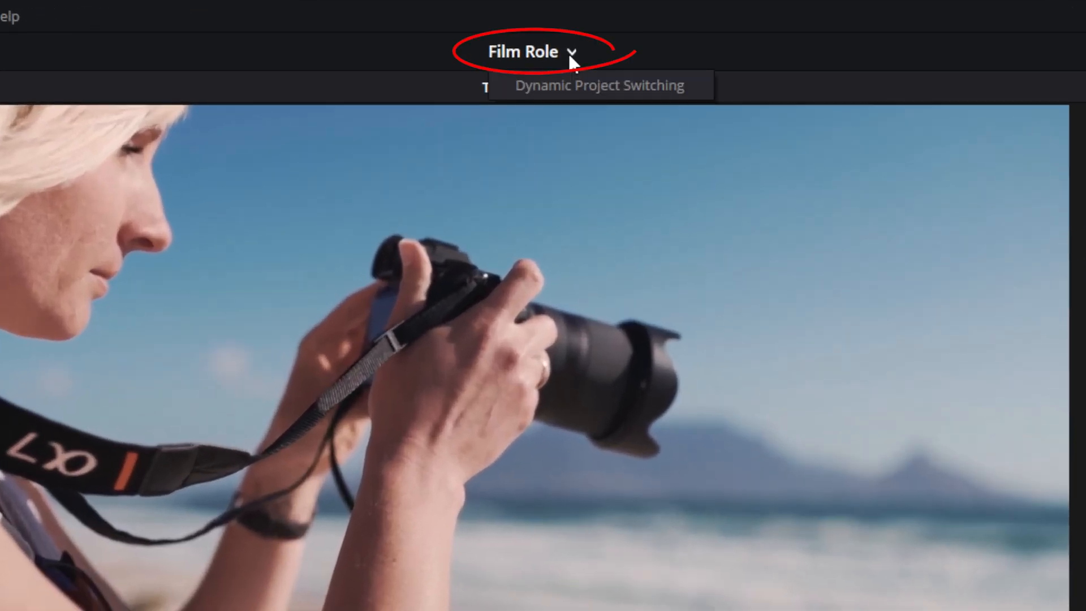
{"action": "mouse_move", "coordinate": [564, 93]}
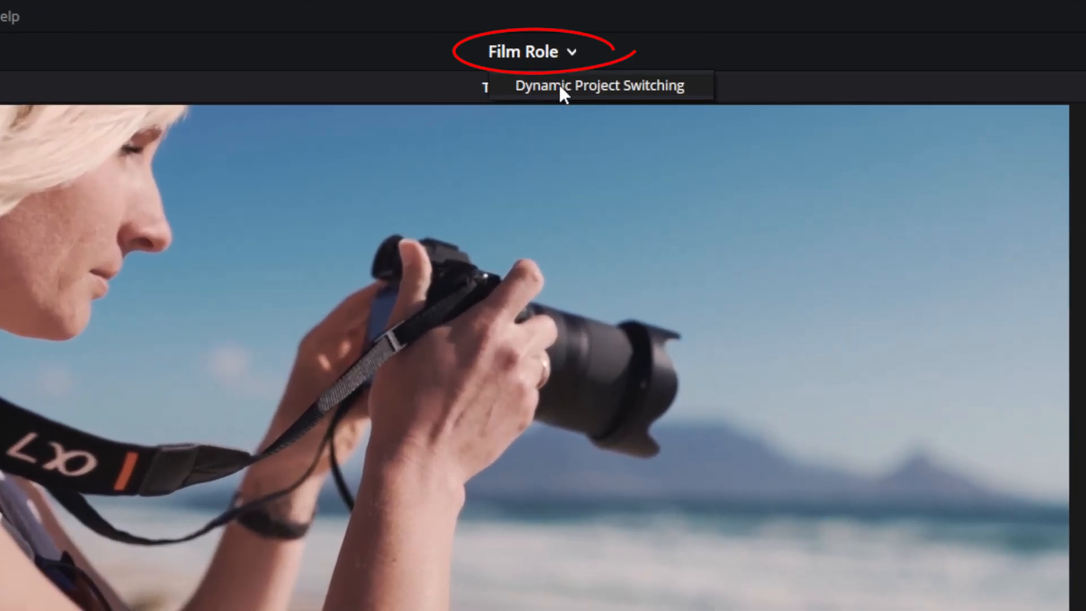
{"action": "left_click", "coordinate": [601, 86]}
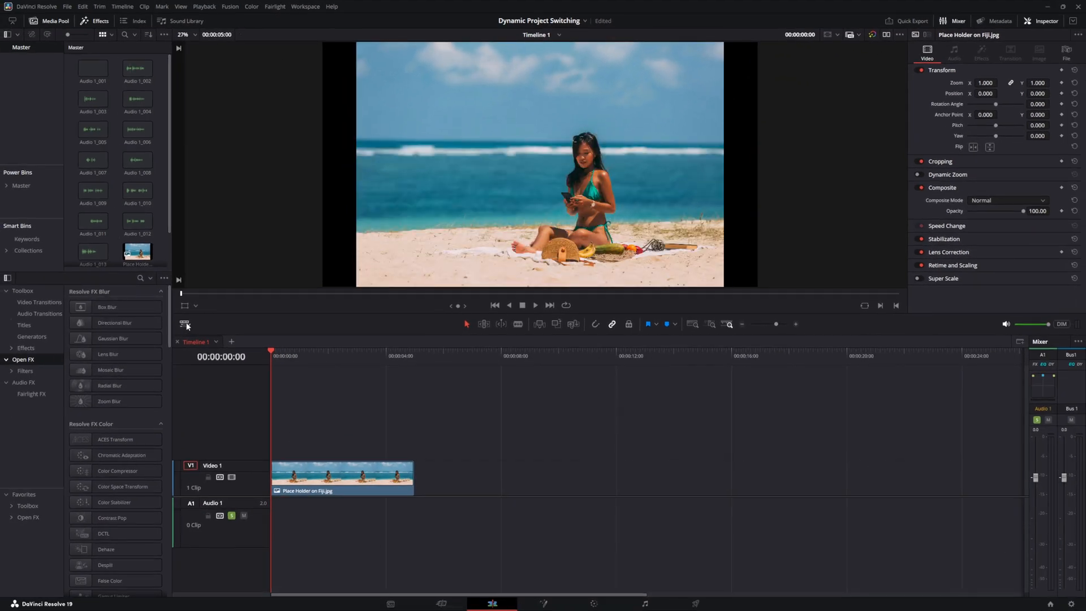
{"action": "mouse_move", "coordinate": [185, 326]}
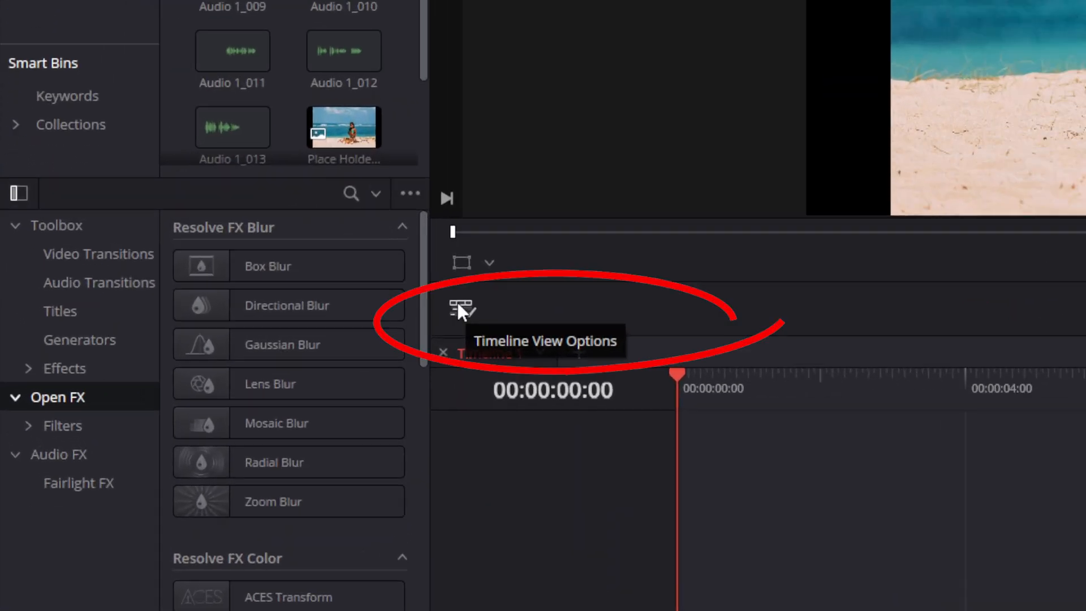
Enable Stacked Timelines from the Timeline View Options.
{"action": "left_click", "coordinate": [462, 309]}
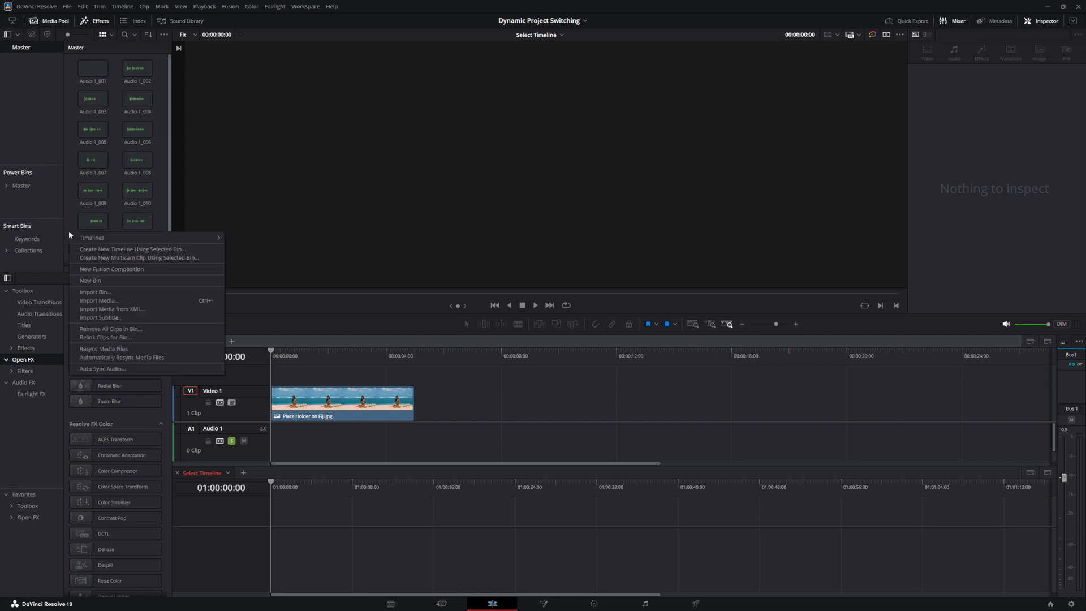
{"action": "mouse_move", "coordinate": [93, 238]}
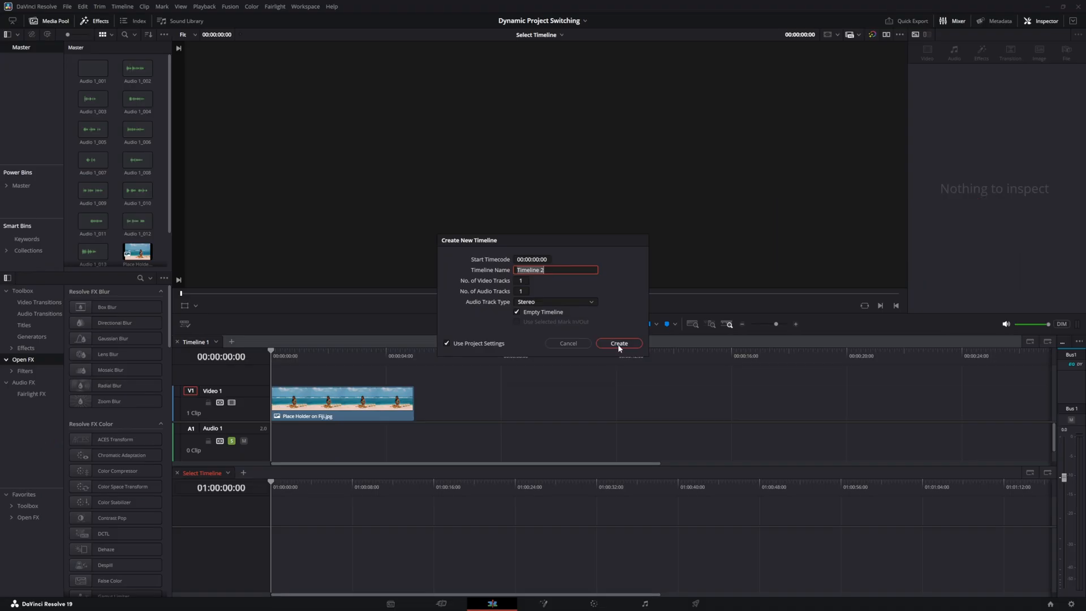
Create the new empty timeline 'Timeline 2' in the lower stacked pane.
{"action": "left_click", "coordinate": [617, 342]}
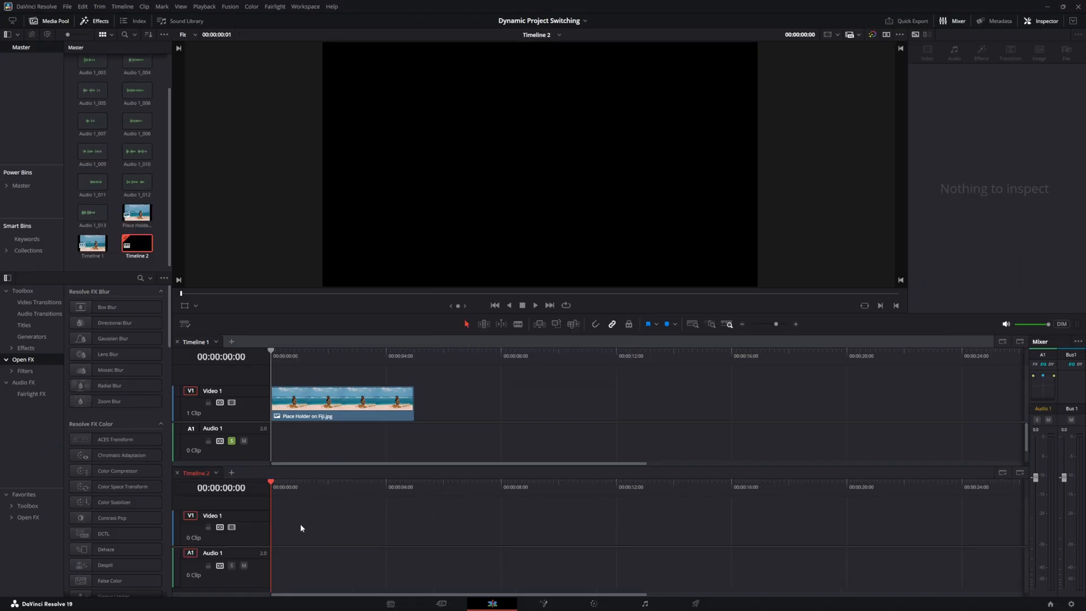
Paste the copied Film Role clip and Fusion text composition into Timeline 2's video track.
{"action": "right_click", "coordinate": [301, 528]}
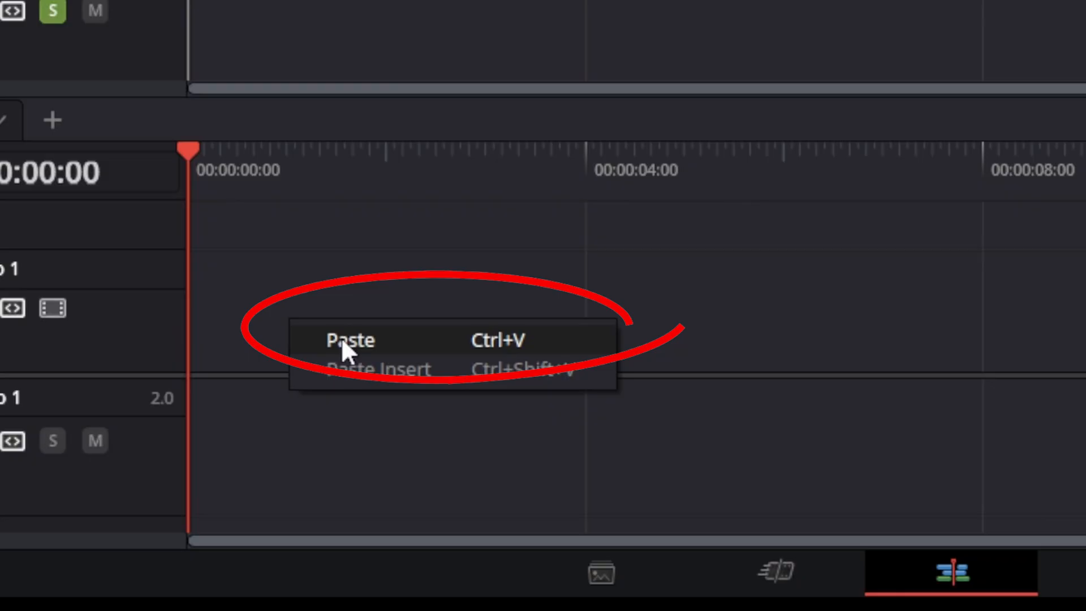
{"action": "left_click", "coordinate": [349, 339]}
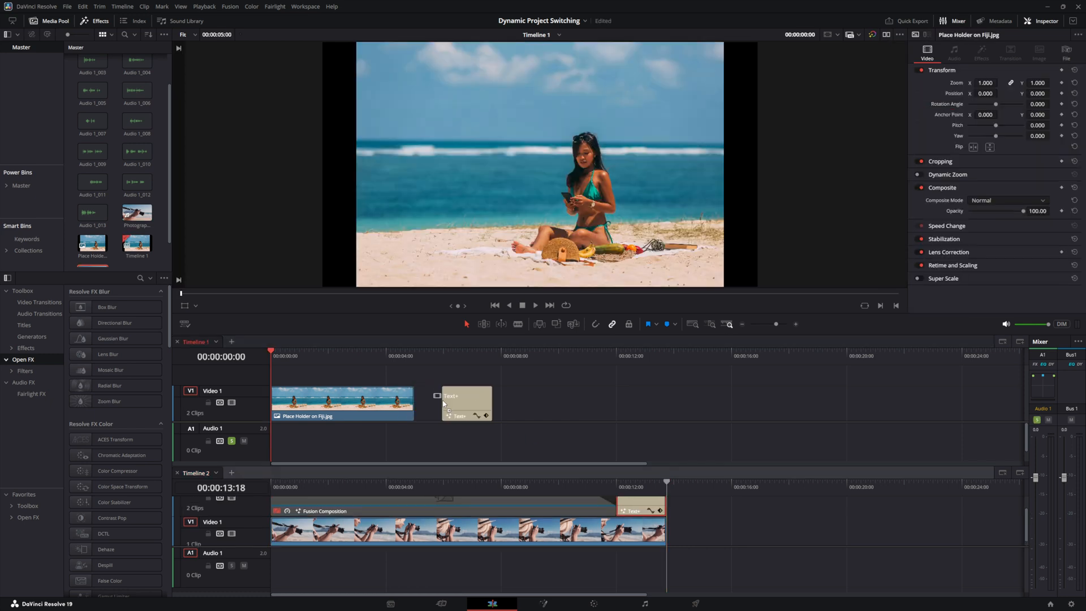
{"action": "left_click", "coordinate": [340, 402]}
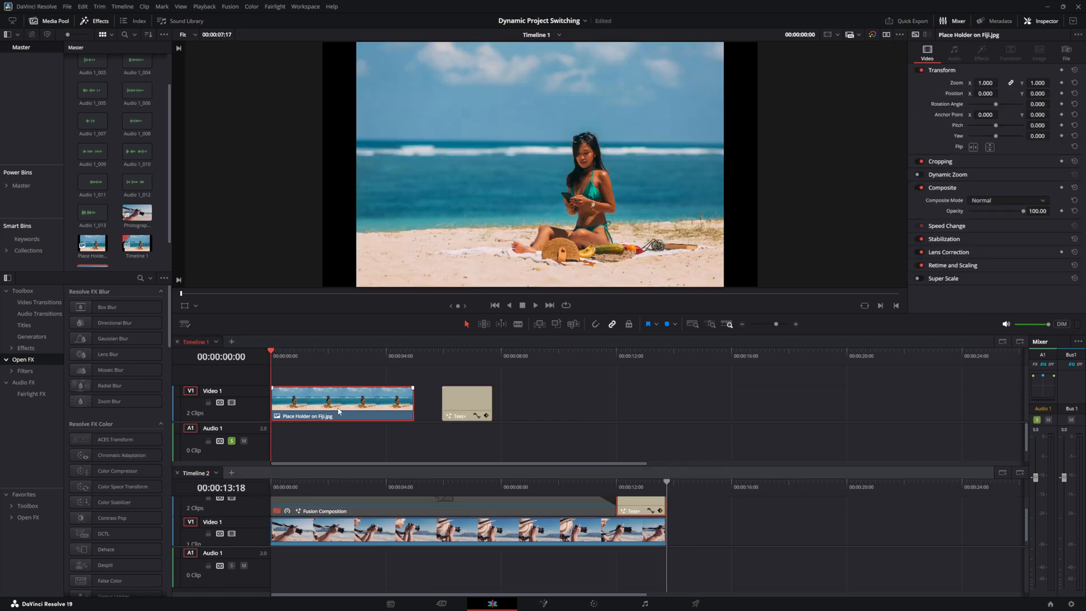
{"action": "mouse_move", "coordinate": [389, 473]}
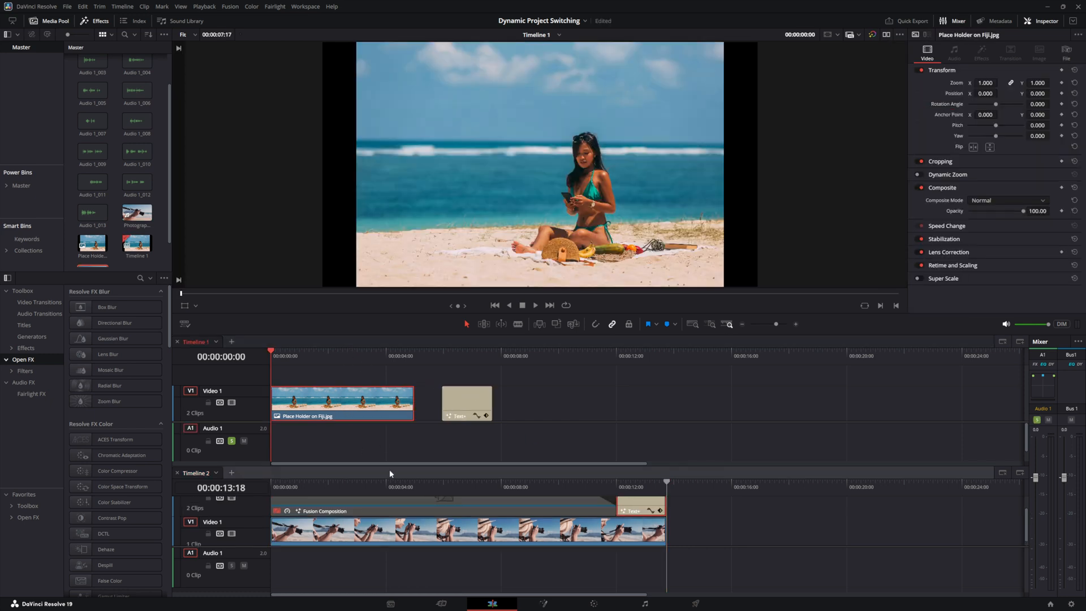